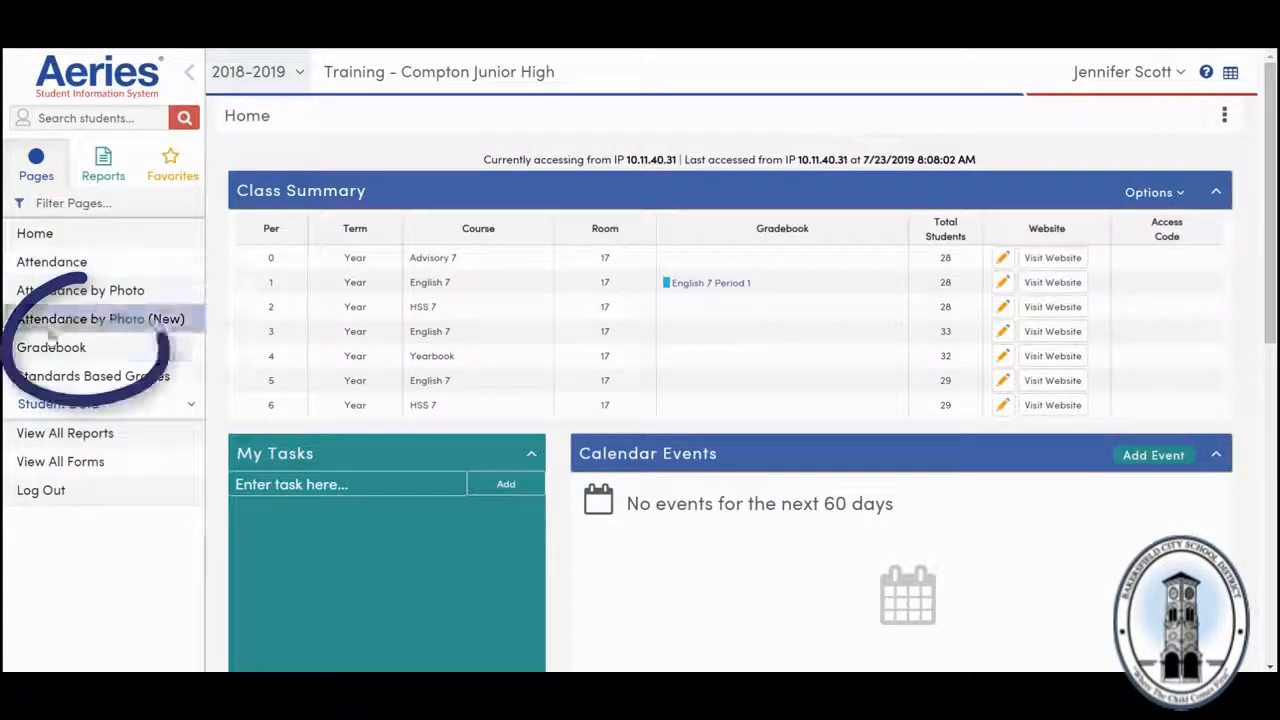
# - Go to the Gradebook page listing the English 7 Period 1 gradebook
pyautogui.click(52, 348)
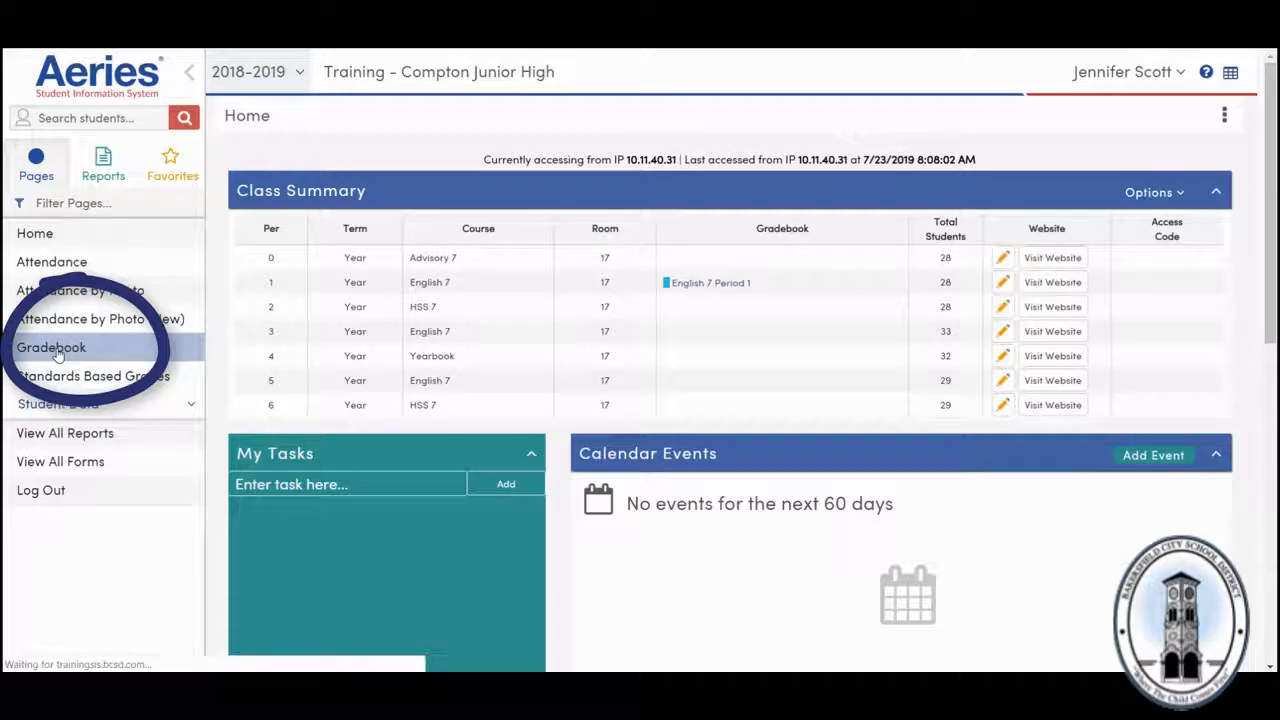
pyautogui.click(52, 348)
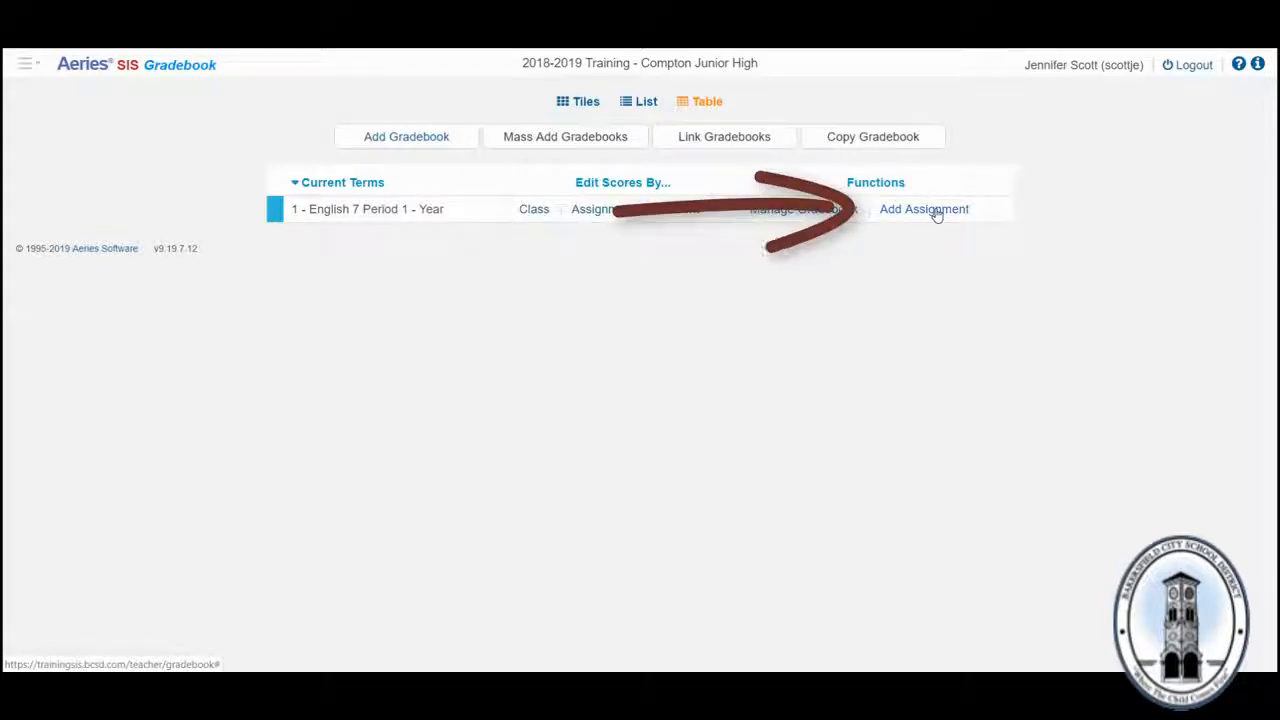
# - Begin a new assignment named '#002 Second assignment of the year' for English 7 Period 1
pyautogui.click(924, 210)
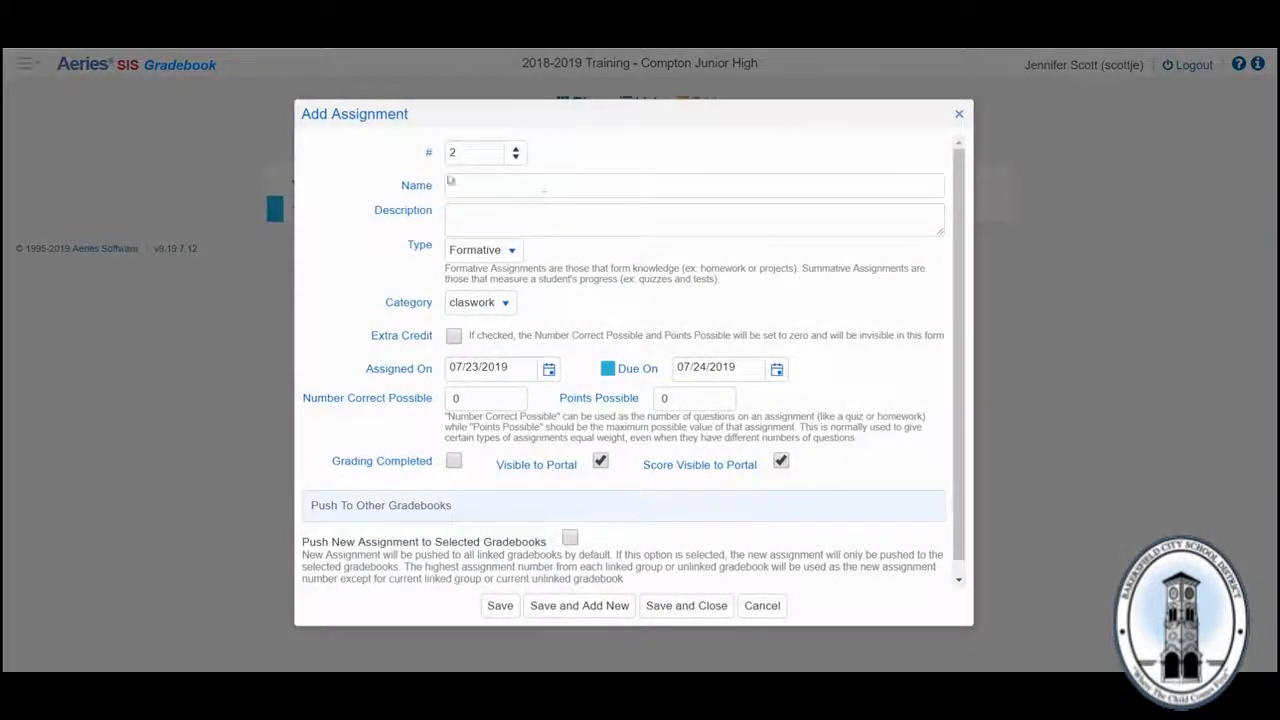
pyautogui.click(692, 184)
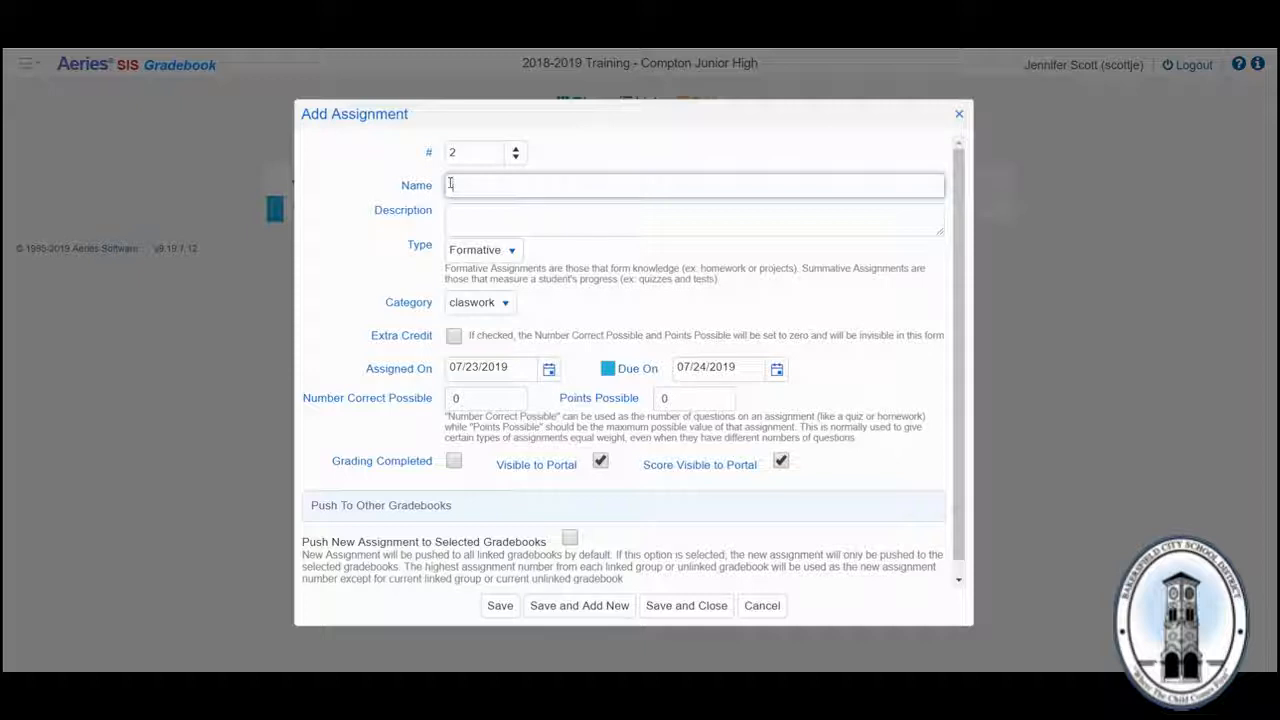
pyautogui.write('#002')
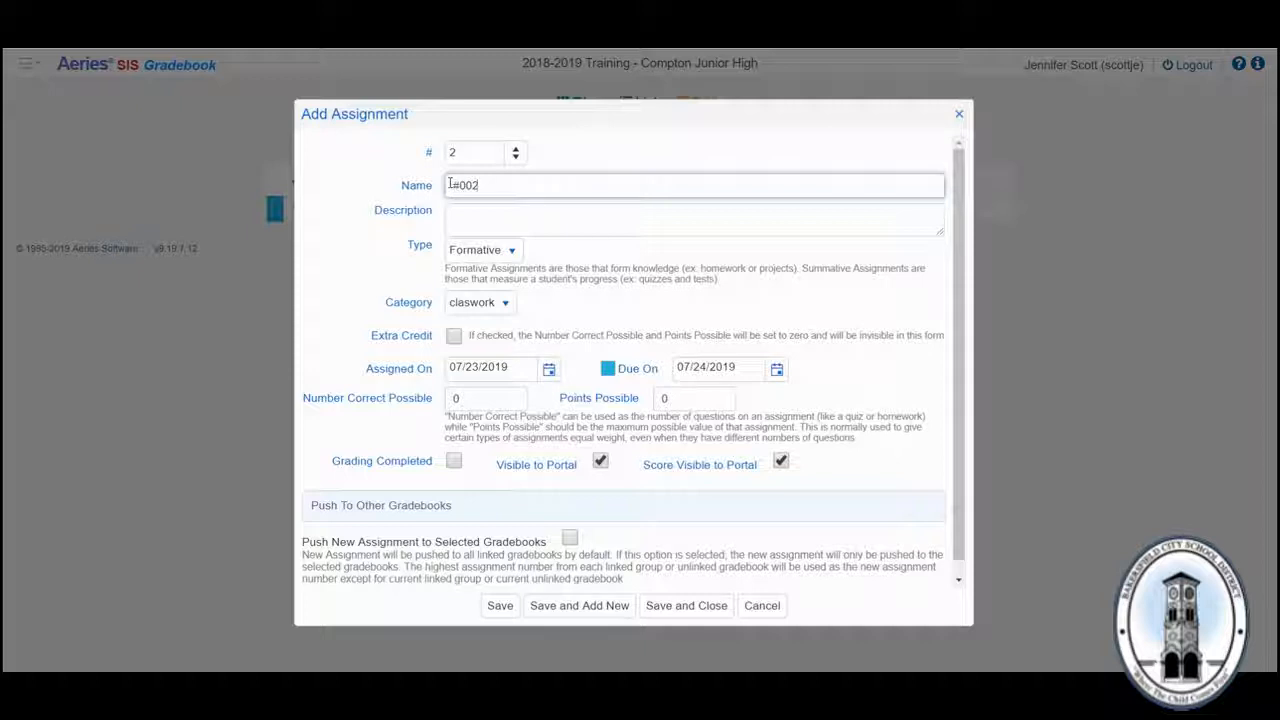
pyautogui.write('Second assignment of the year')
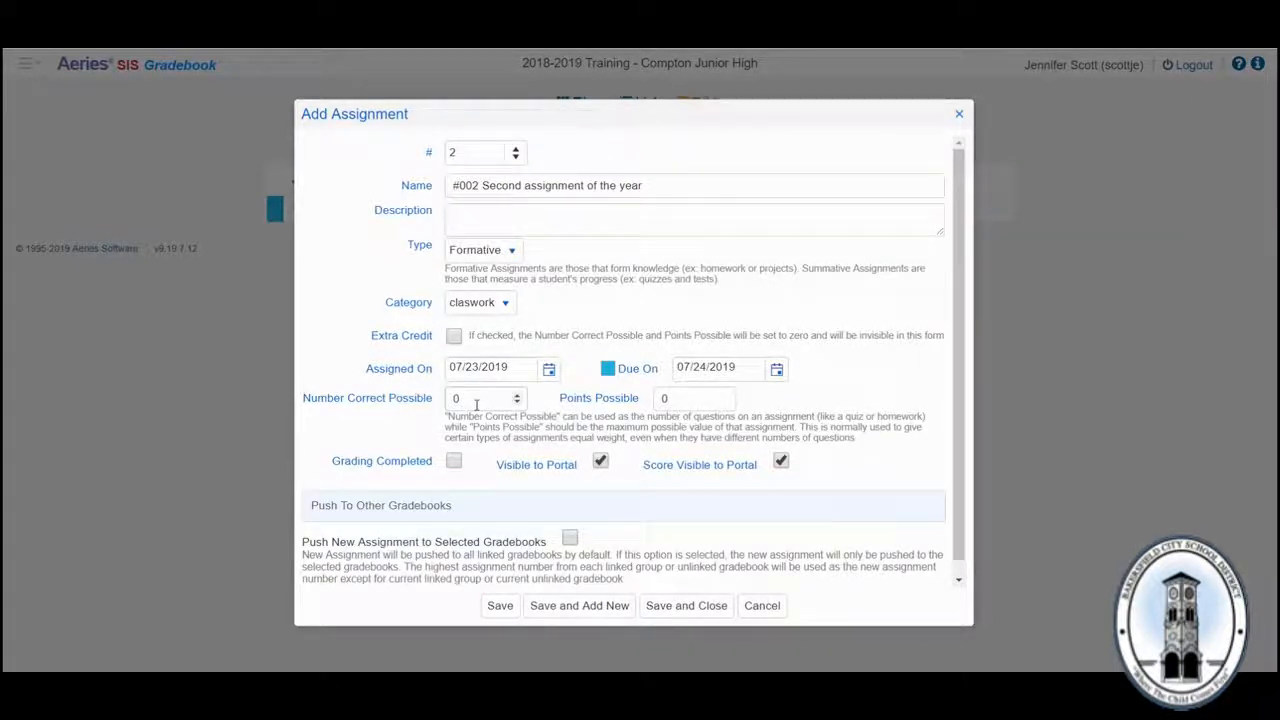
# - Set Number Correct Possible to 100 for assignment #002, then save and close
pyautogui.click(480, 398)
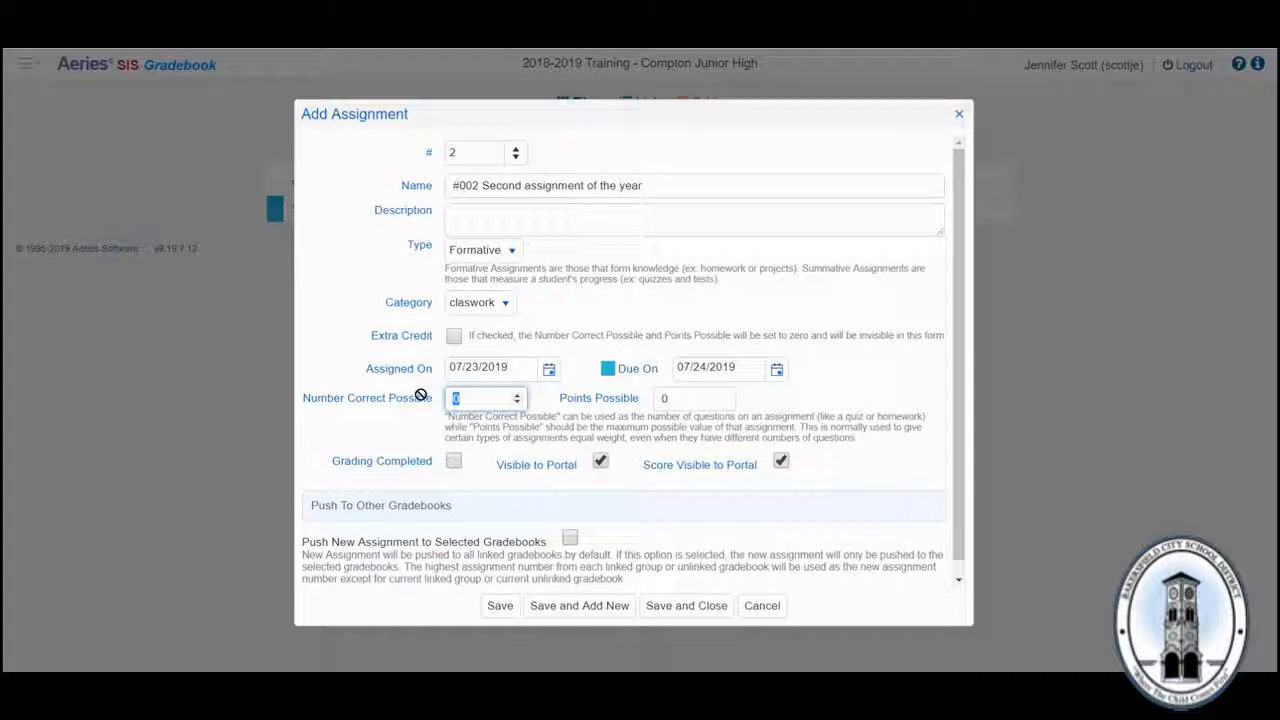
pyautogui.write('100')
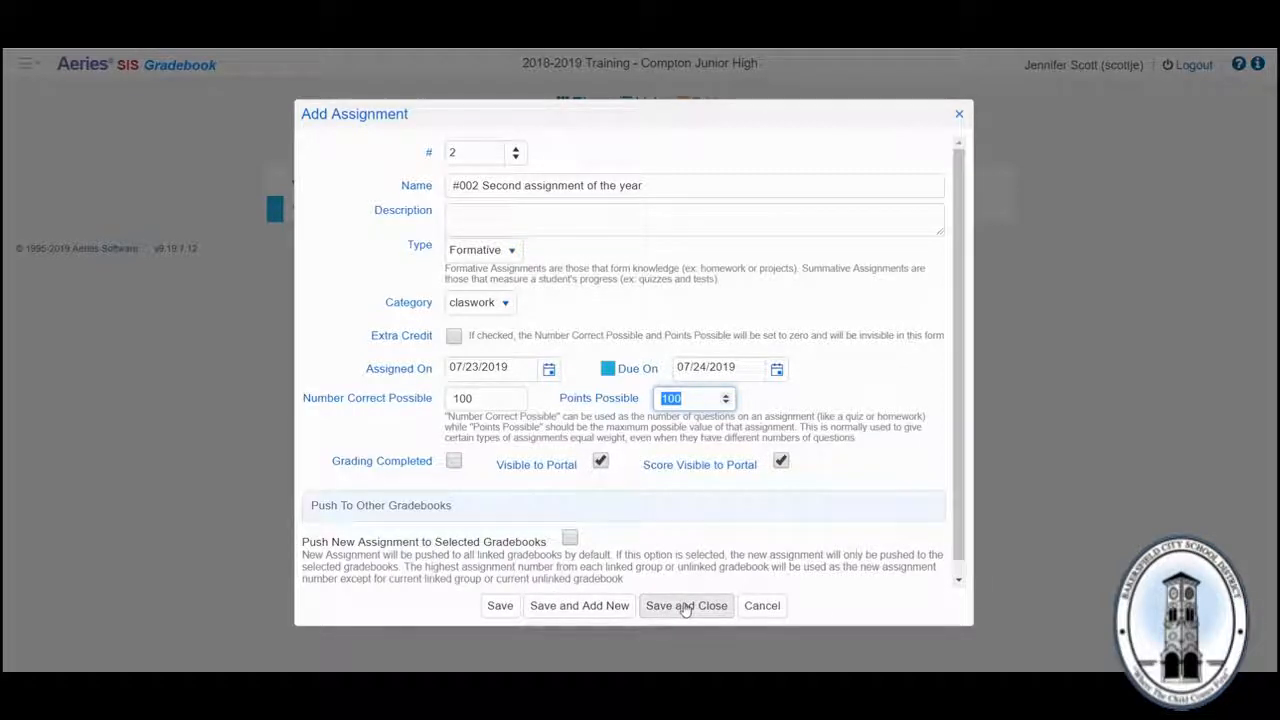
pyautogui.click(686, 604)
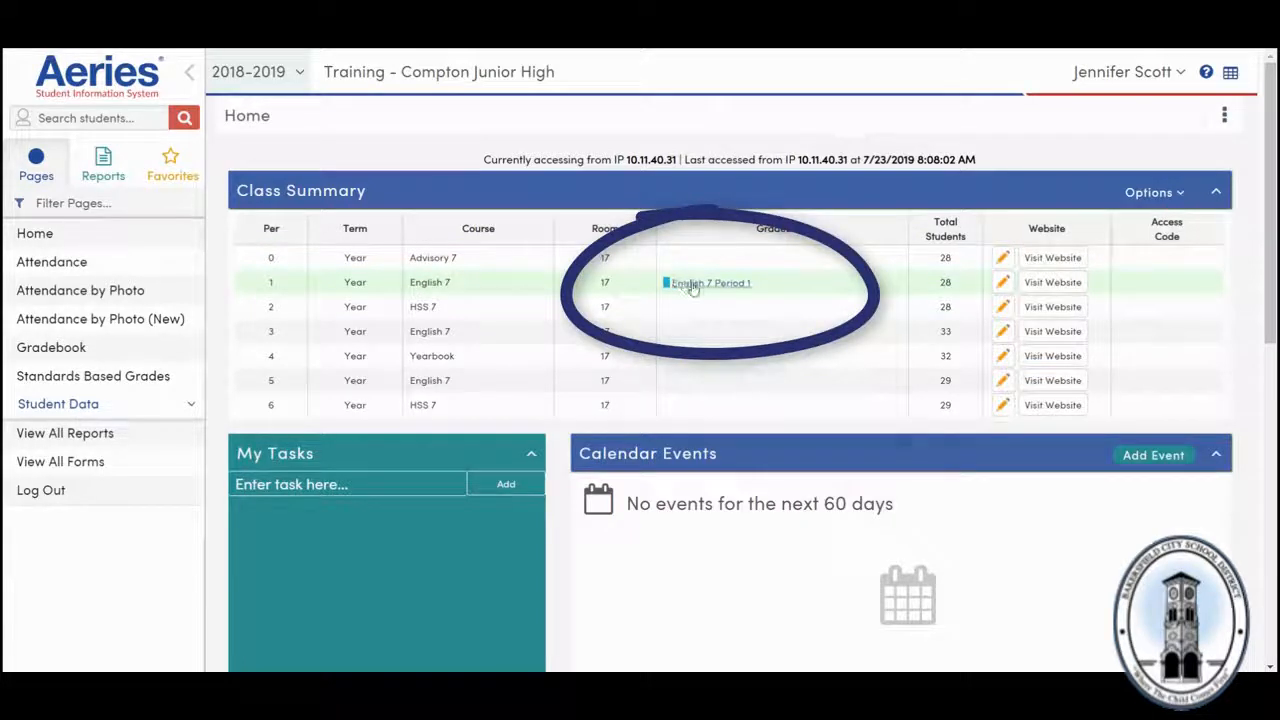
pyautogui.moveTo(710, 284)
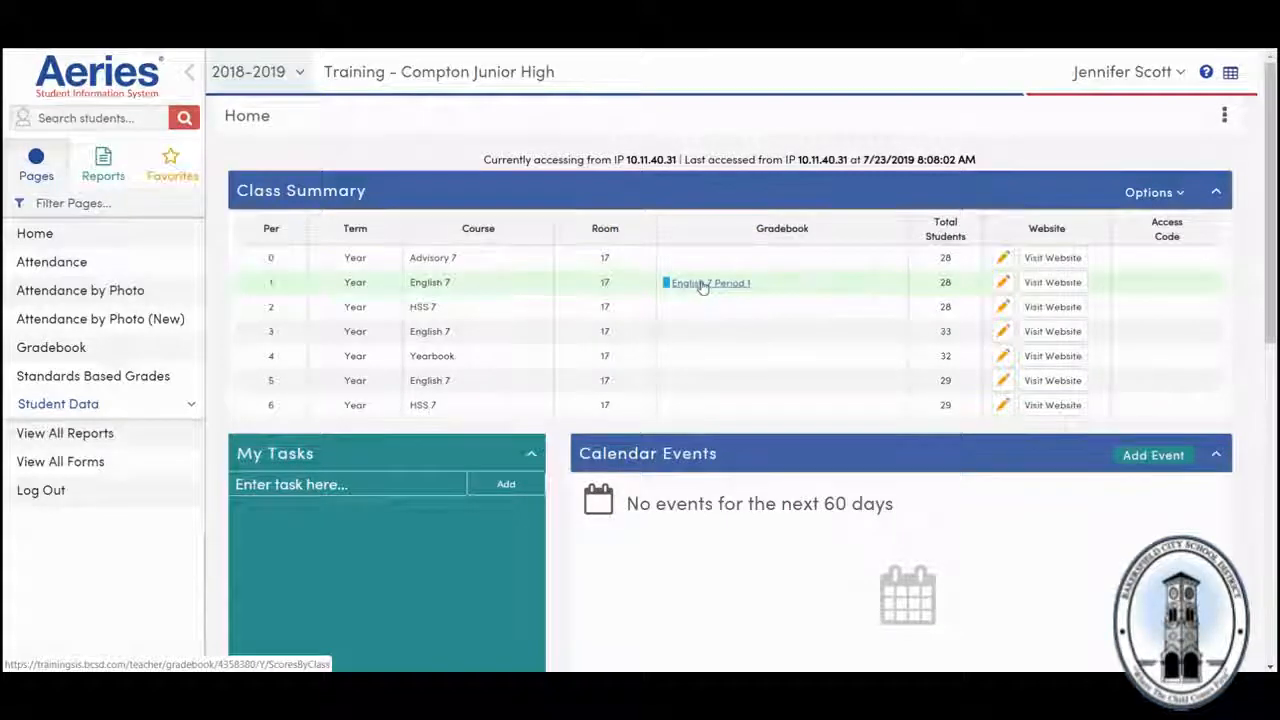
# - Enter the English 7 Period 1 gradebook and start a blank form for assignment 3
pyautogui.click(708, 282)
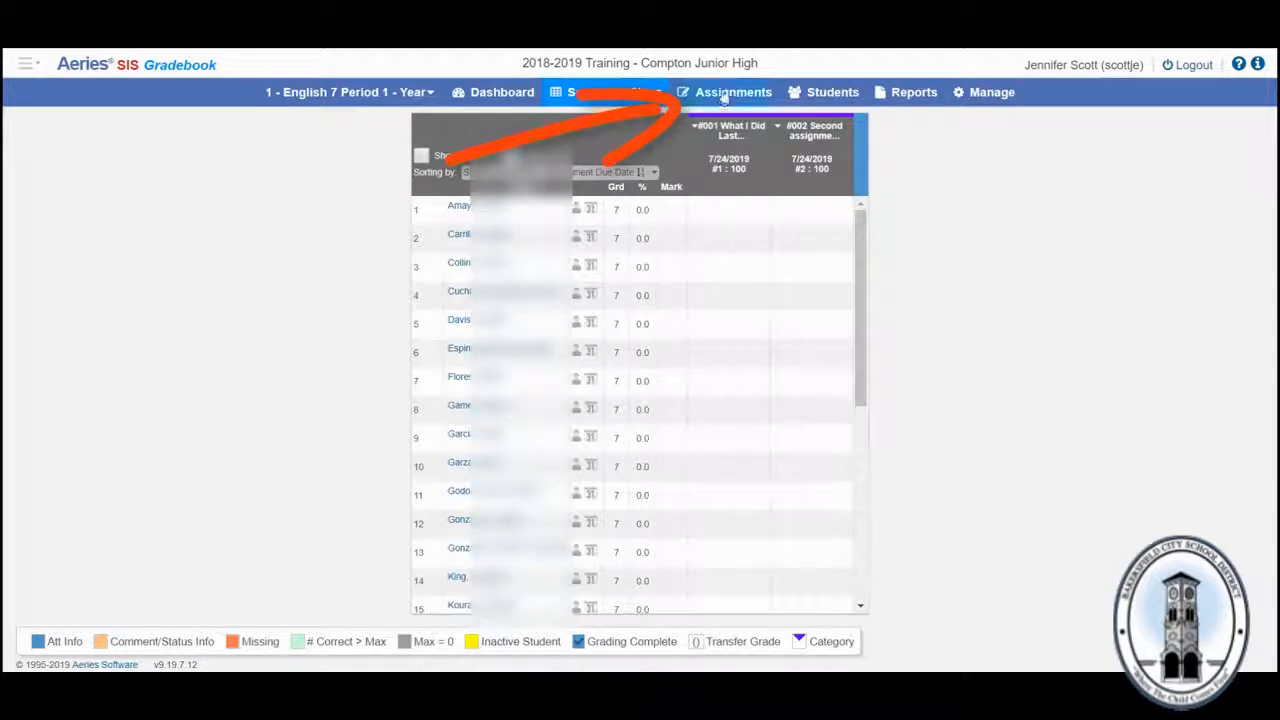
pyautogui.click(732, 92)
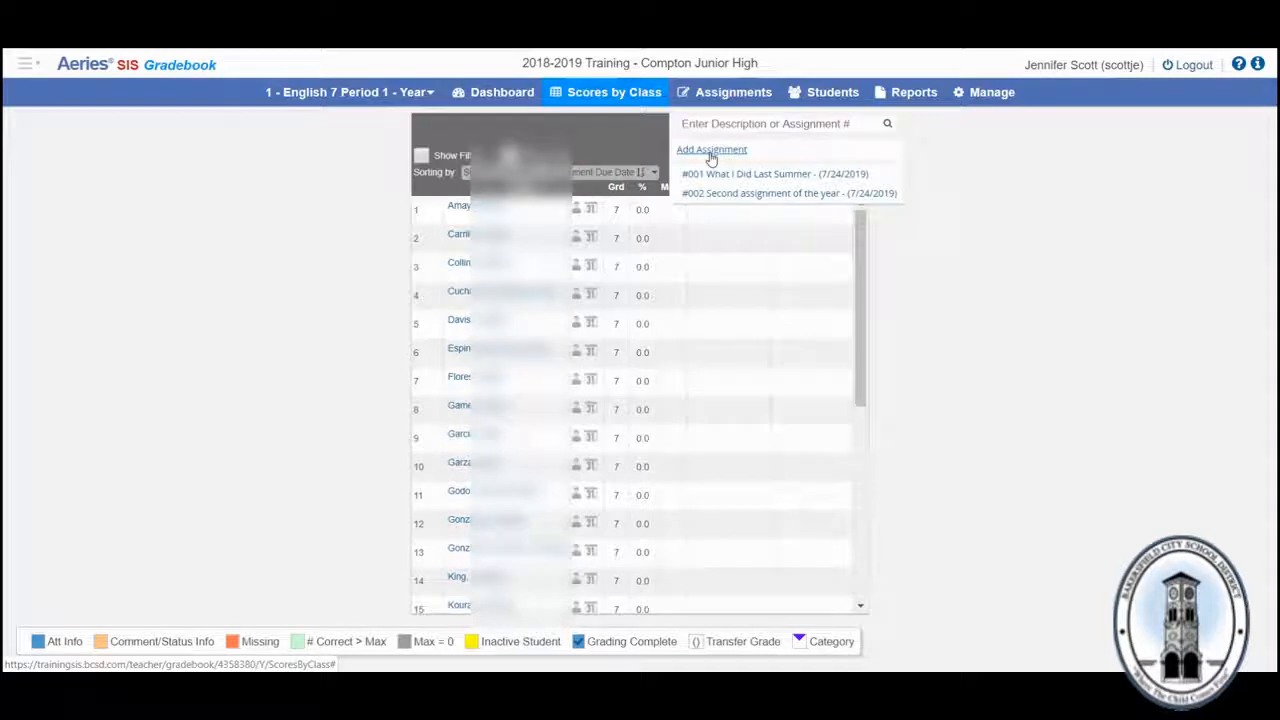
pyautogui.click(710, 148)
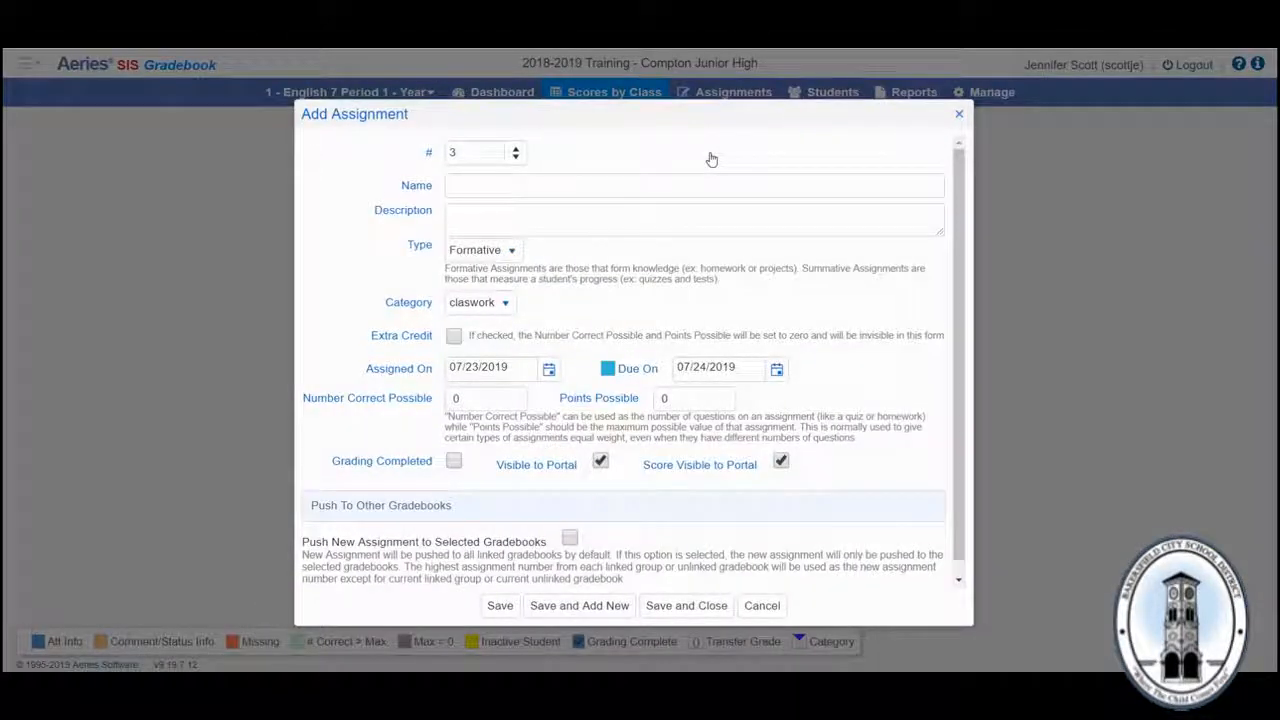
# - Name the third assignment '#003' and move to its Number Correct Possible field
pyautogui.write('#00')
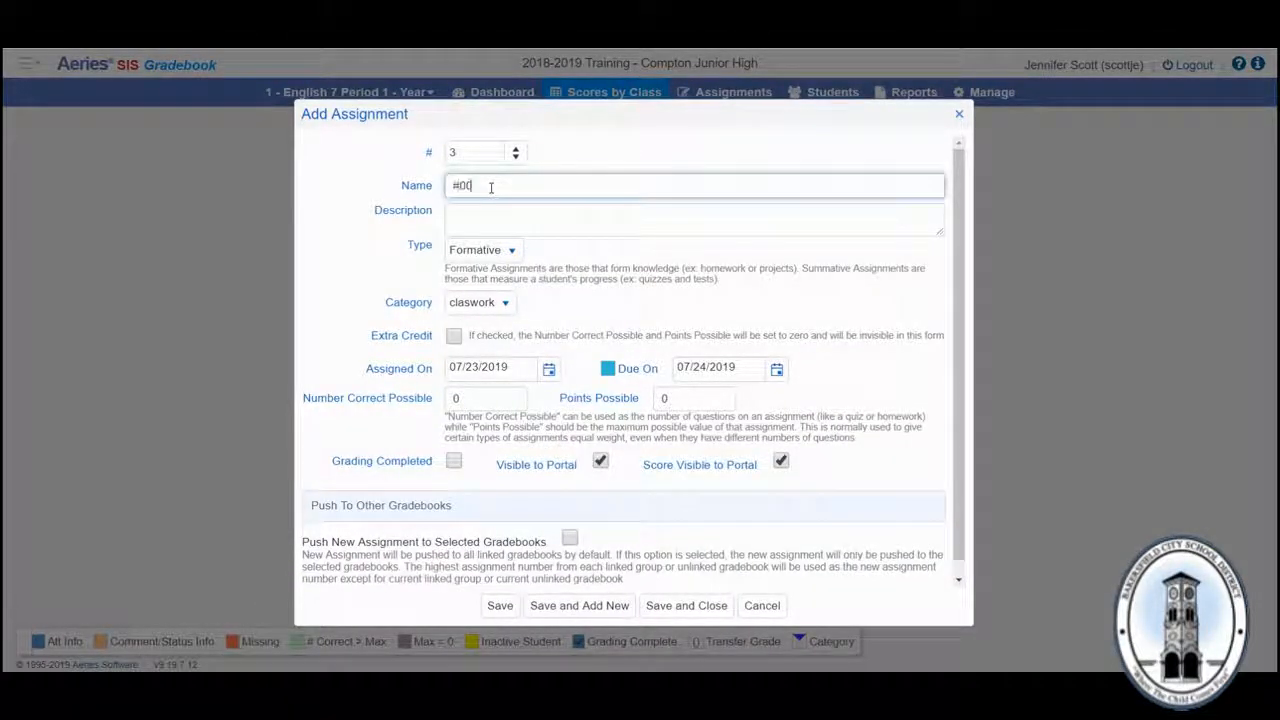
pyautogui.click(694, 218)
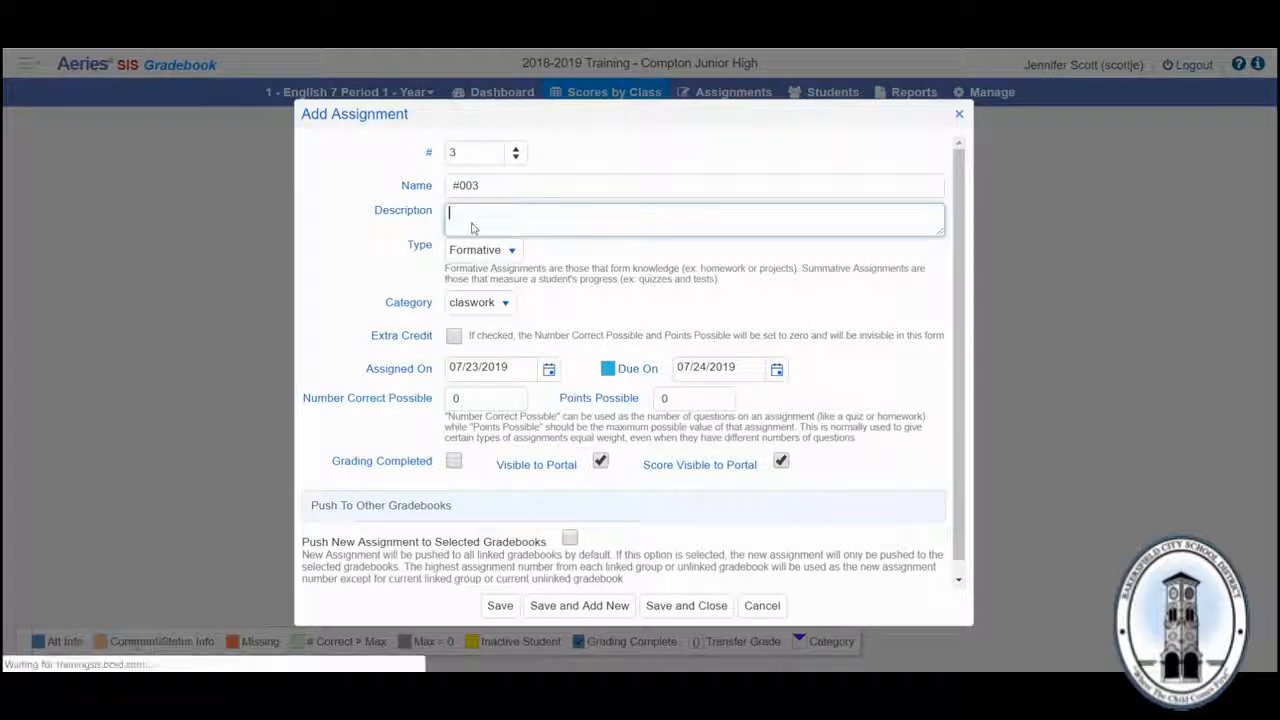
pyautogui.click(480, 302)
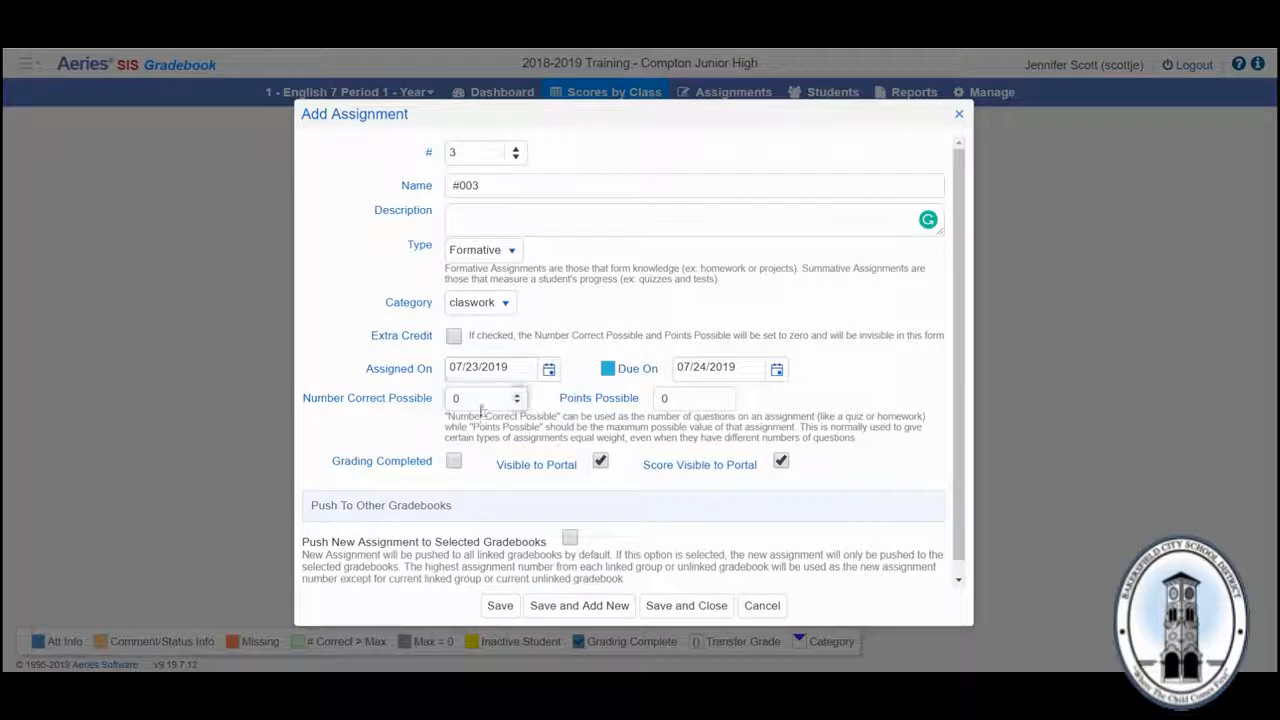
pyautogui.click(480, 398)
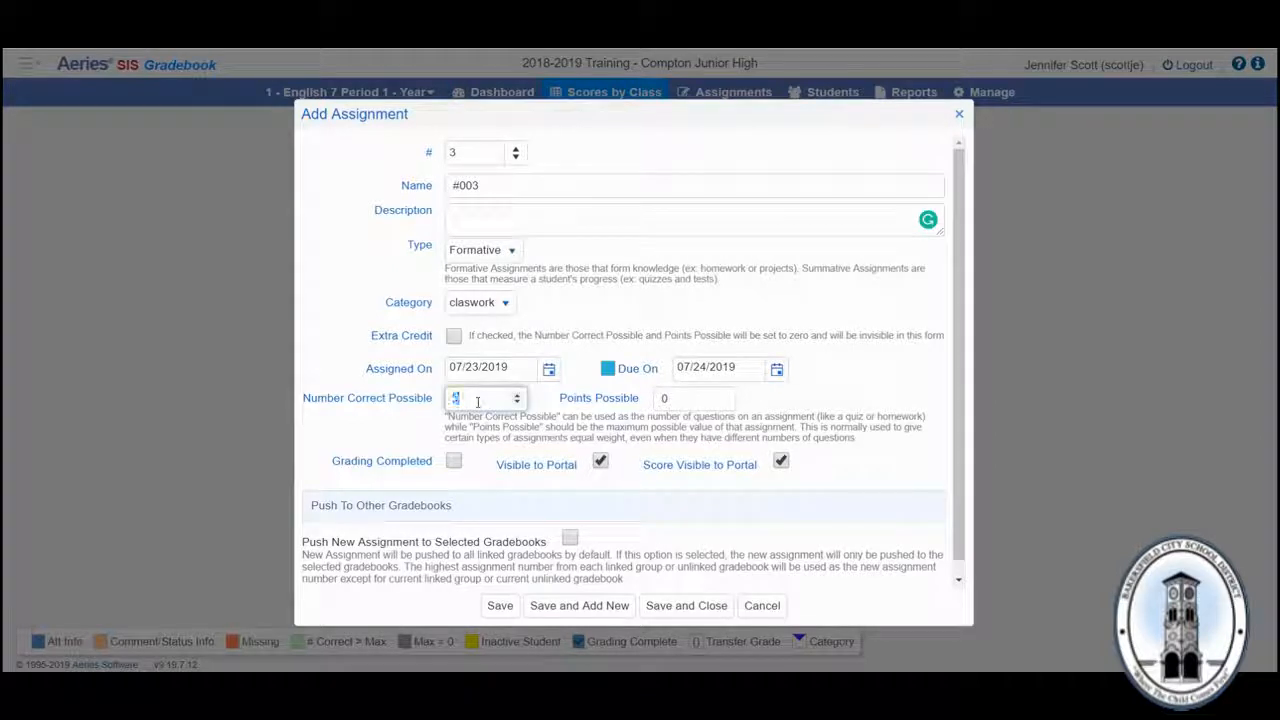